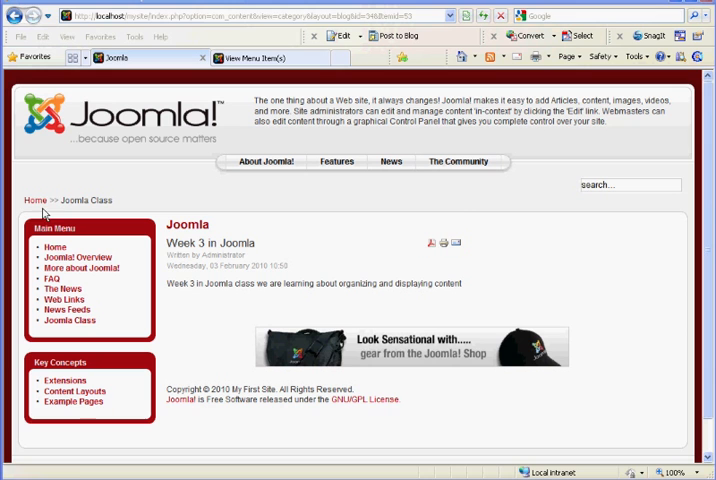
- Return from the Menu Item Manager to the first site's 'Welcome to the Frontpage' page
left_click(34, 200)
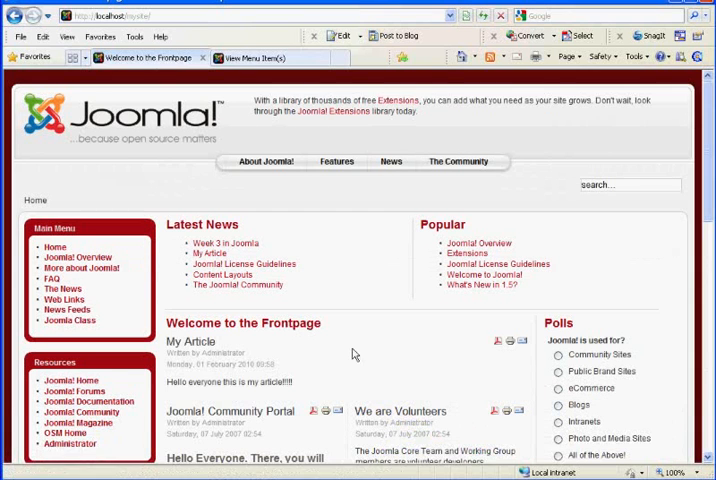
mouse_move(398, 365)
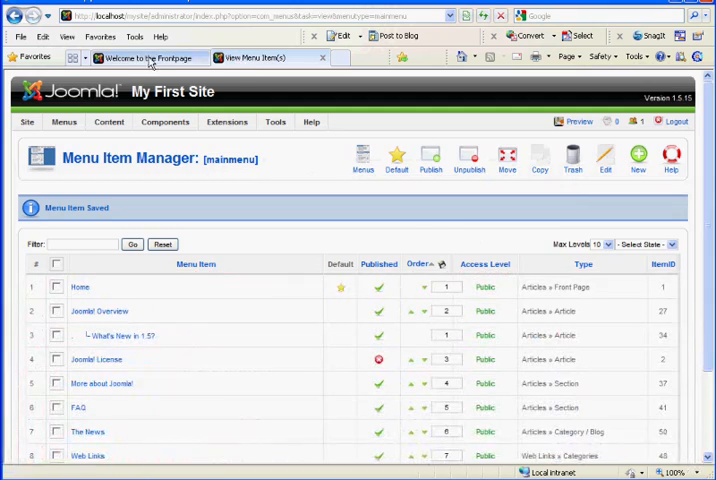
left_click(145, 57)
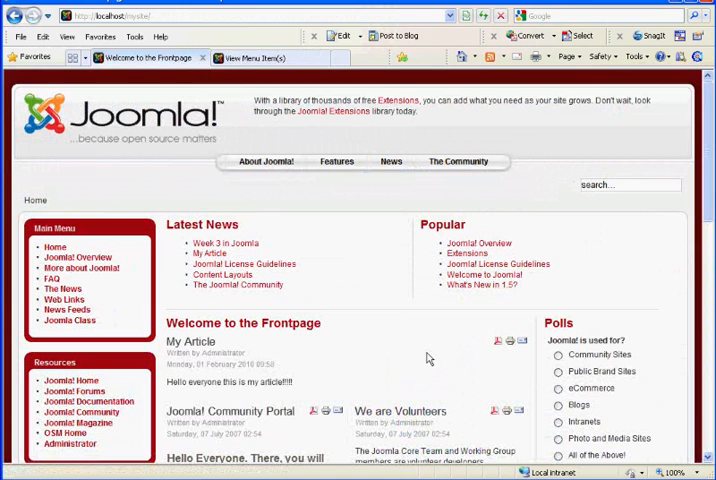
mouse_move(294, 228)
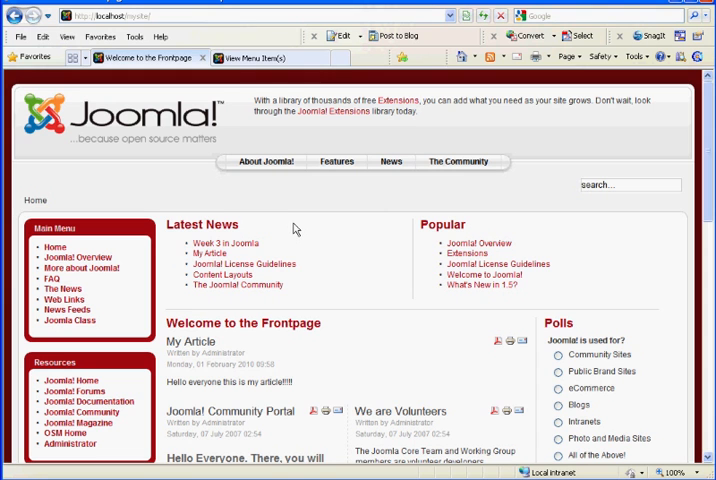
mouse_move(343, 357)
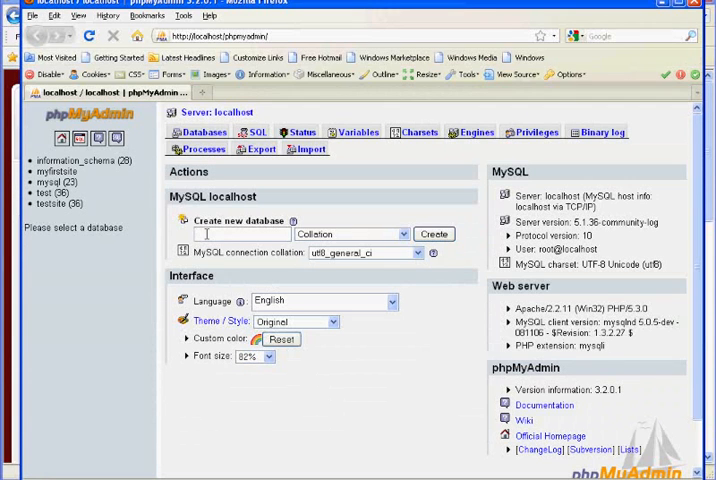
- Create a new empty database named test2 in phpMyAdmin
type("test2")
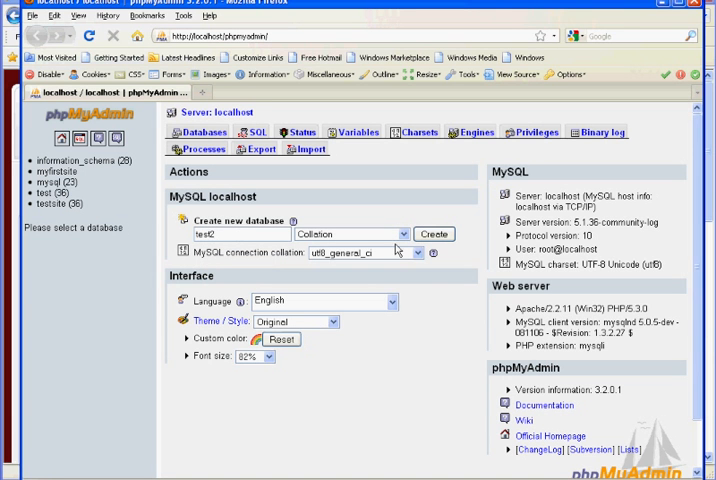
left_click(432, 234)
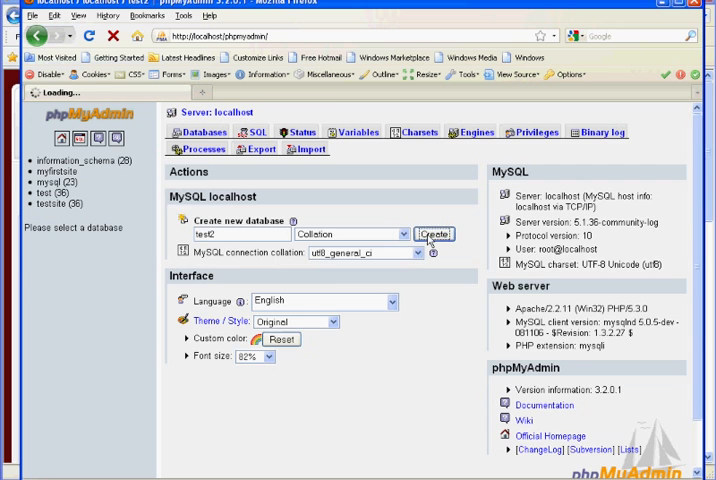
left_click(433, 233)
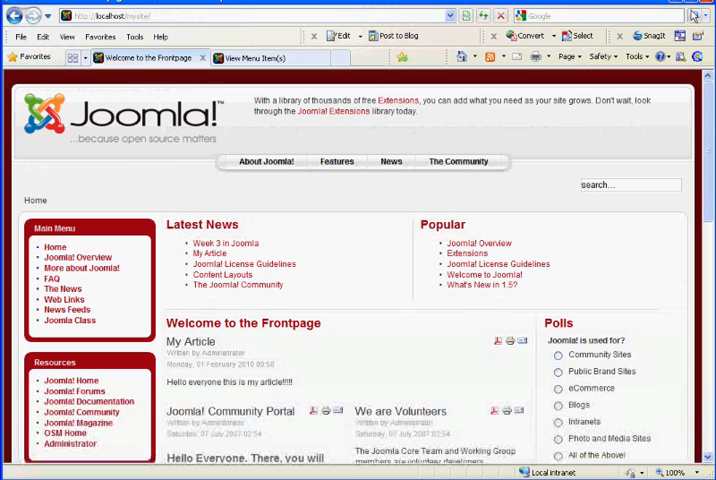
mouse_move(450, 402)
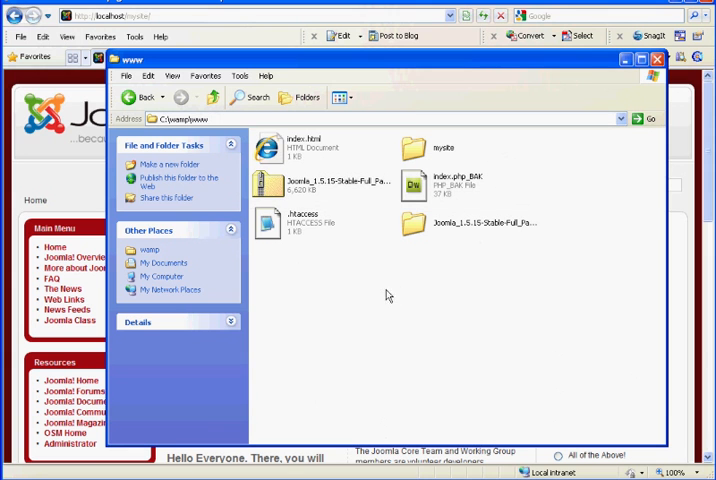
- Rename the extracted Joomla_1.5.15 folder in C:\wamp\www to site2
left_click(320, 184)
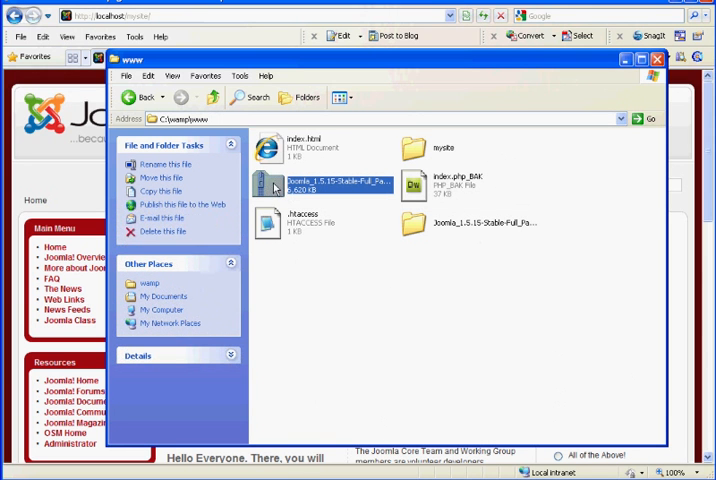
right_click(320, 185)
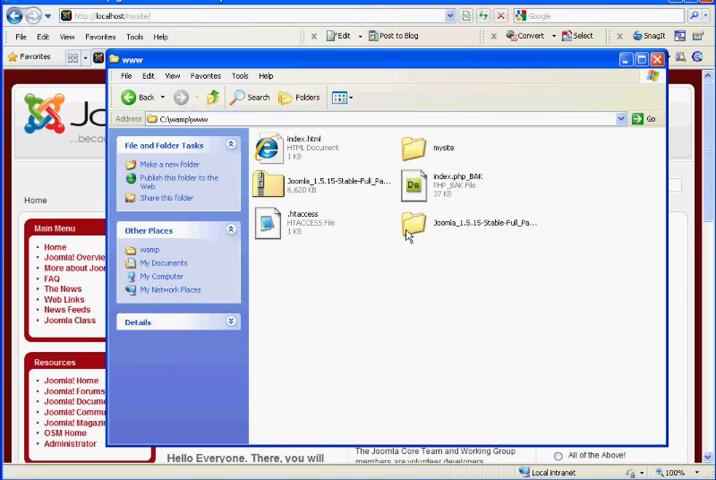
left_click(480, 222)
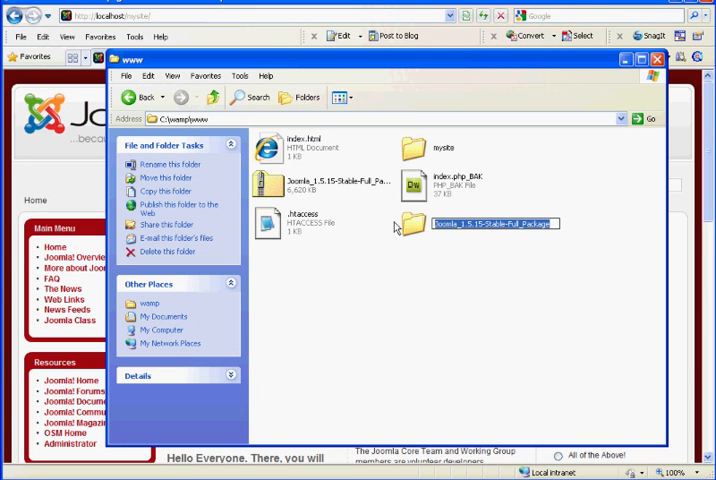
type("s")
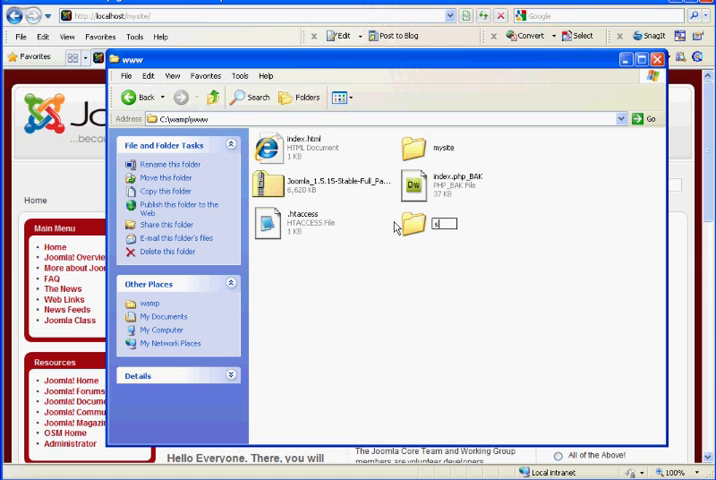
type("ite2")
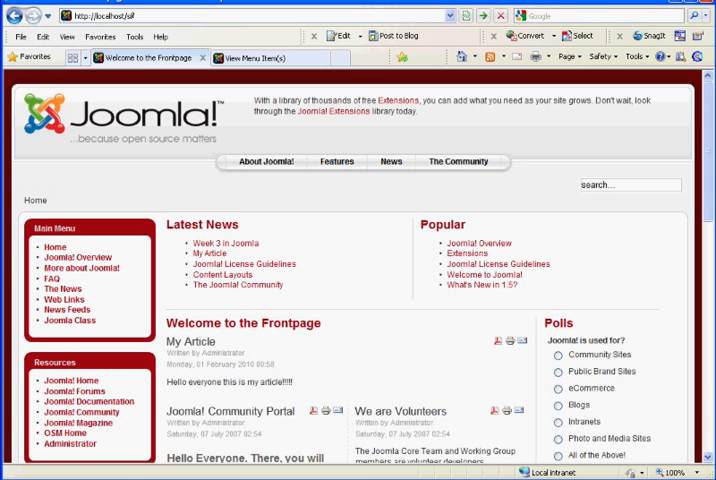
- Load localhost/site2/ and advance the installer past Language, Pre-installation Check and License
type("site2/")
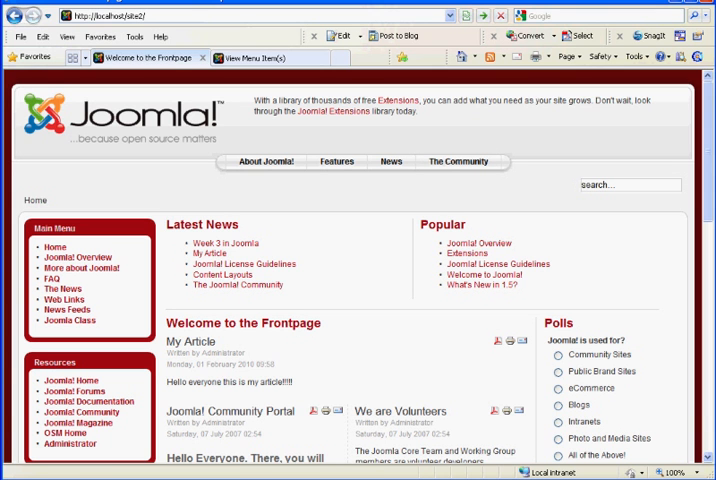
left_click(240, 263)
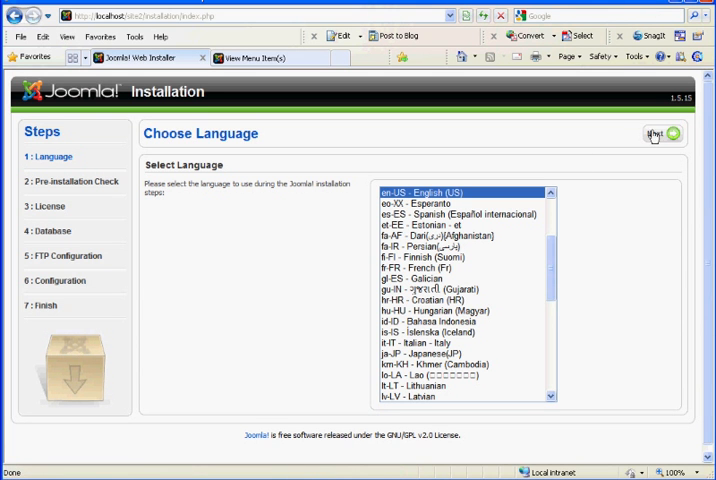
left_click(658, 133)
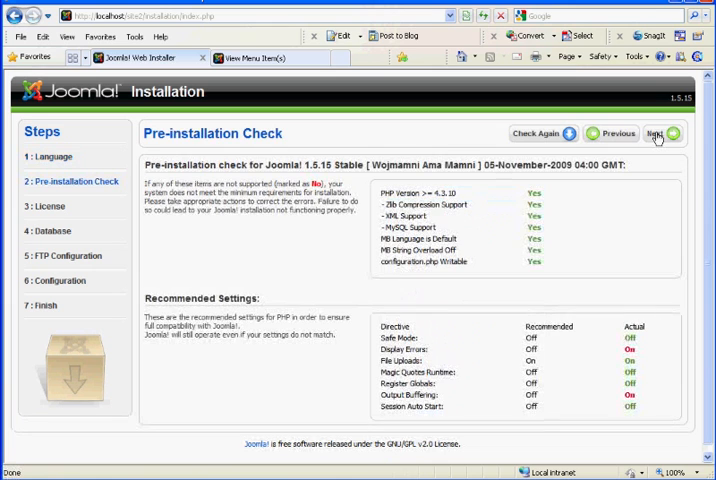
left_click(658, 133)
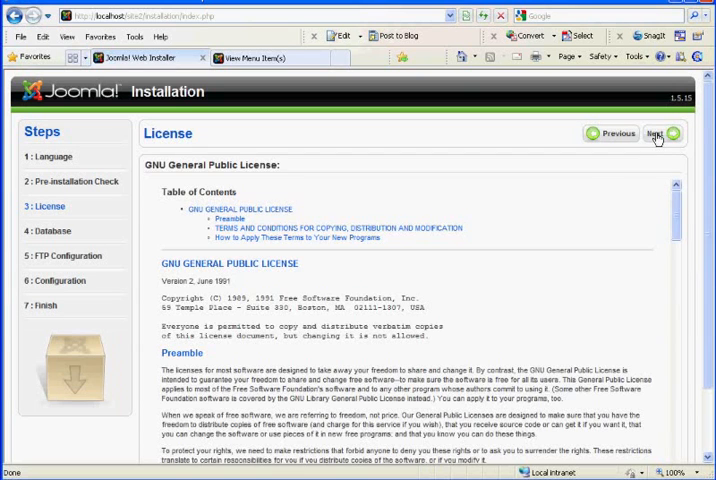
left_click(656, 133)
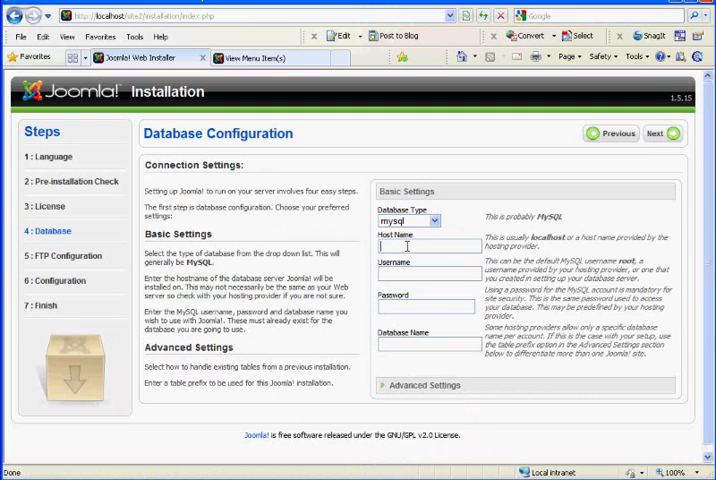
- Enter database settings host localhost, user root, database test2 and submit them
type("localhost")
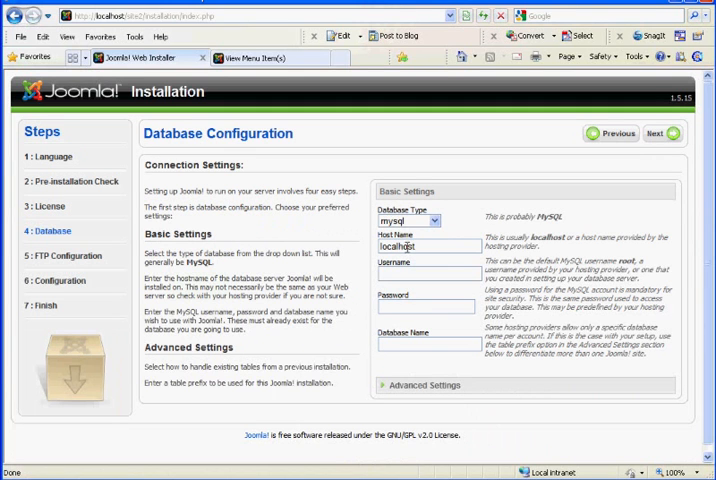
type("root")
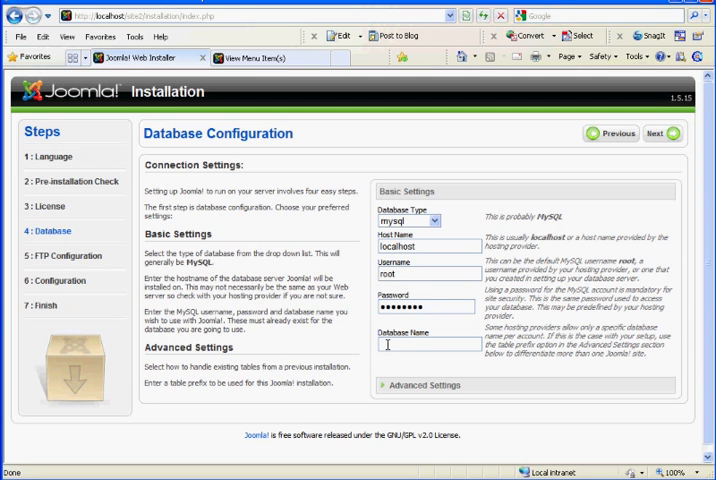
type("test2")
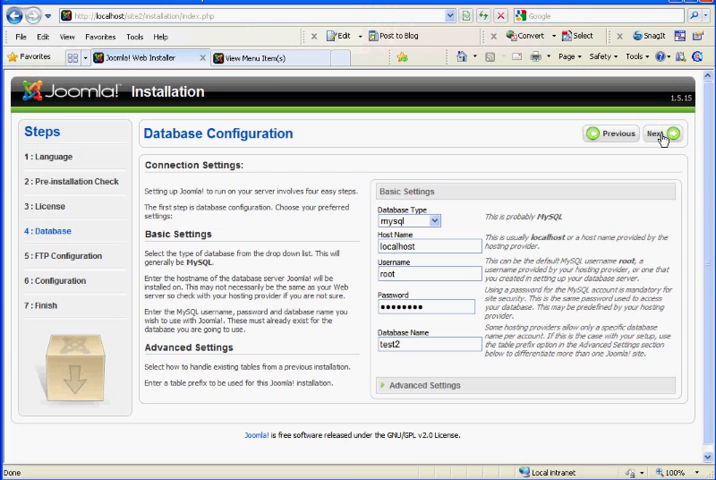
left_click(657, 133)
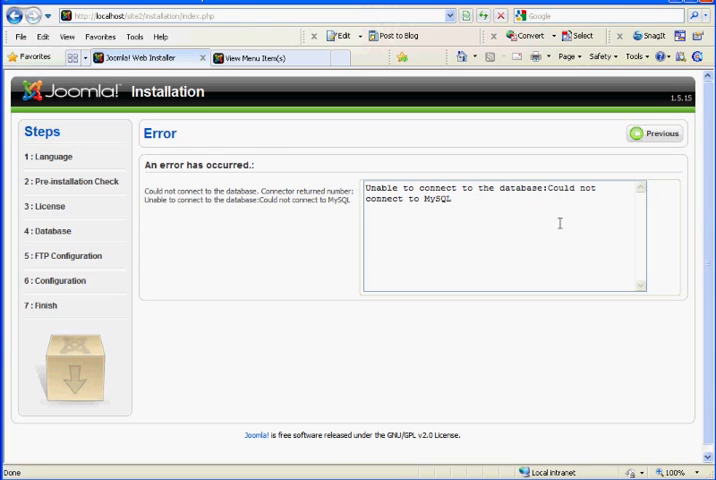
mouse_move(680, 124)
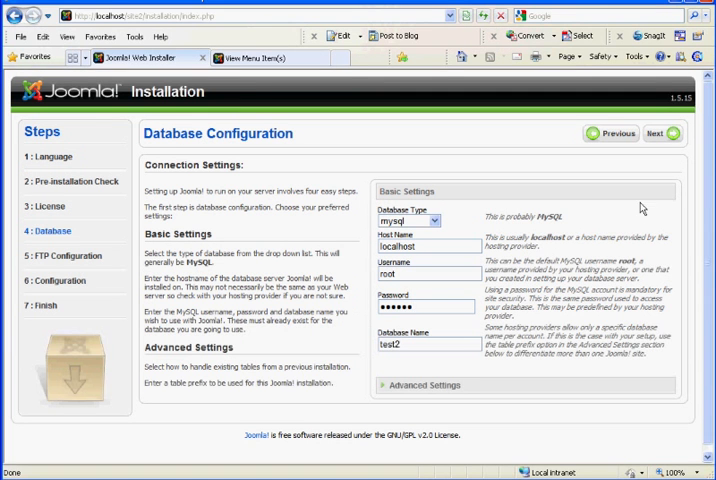
- Resubmit the corrected database settings after the connection error
left_click(657, 133)
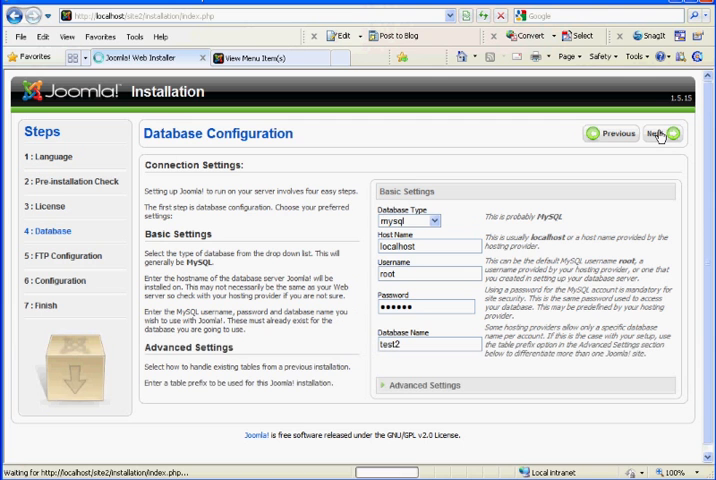
left_click(657, 133)
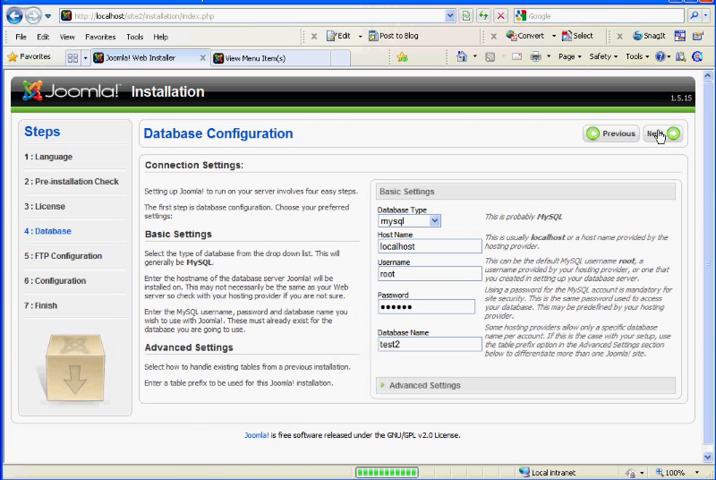
left_click(658, 133)
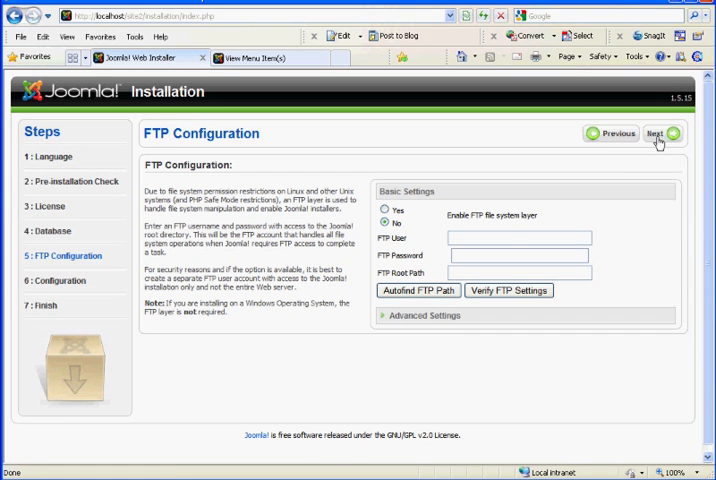
- Leave the FTP layer set to No and continue to Main Configuration
left_click(657, 133)
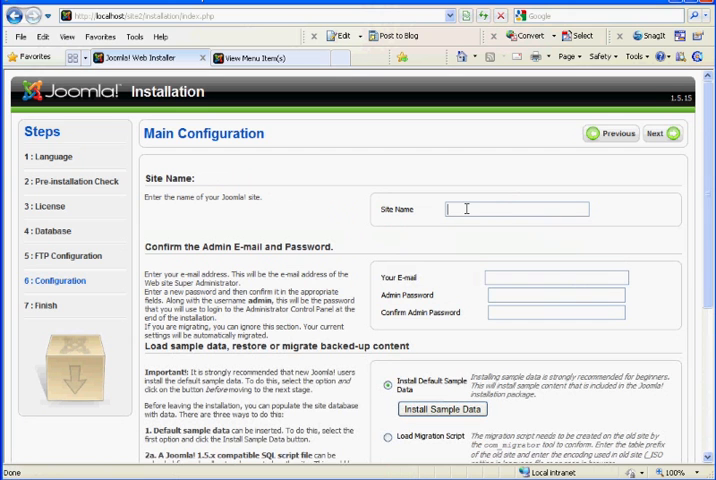
- Set site name 'Test Site 2', admin e-mail and password, and continue to the Finish step
type("Test")
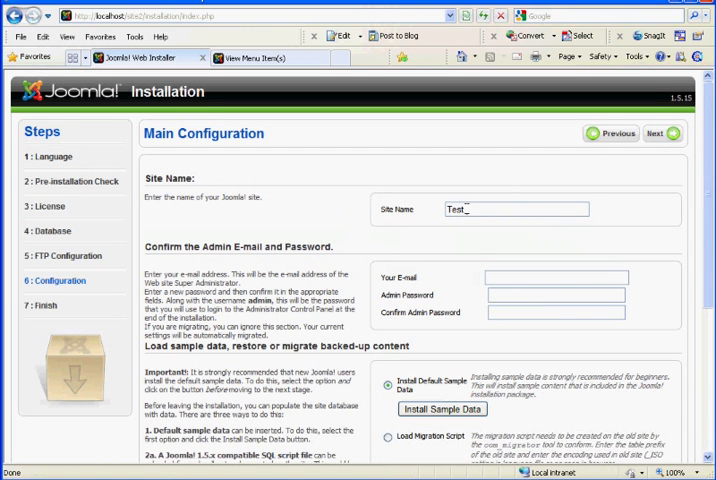
type("Site 2")
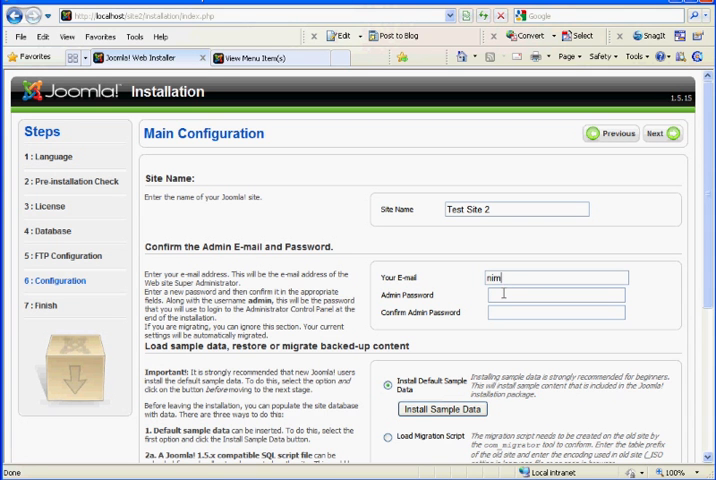
type("@nim")
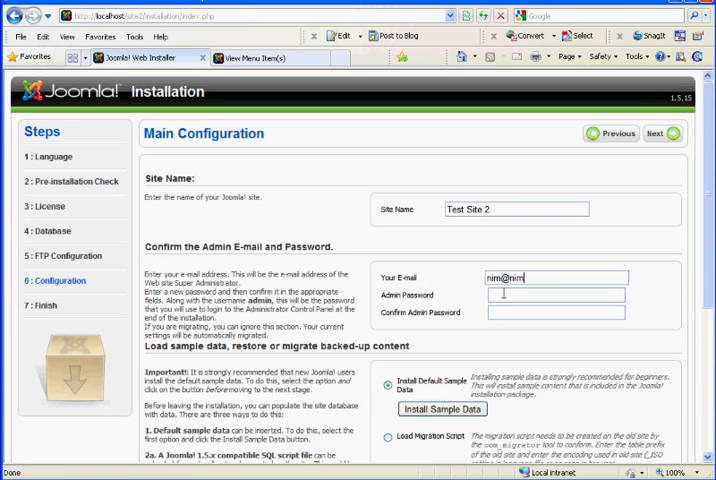
type(".com")
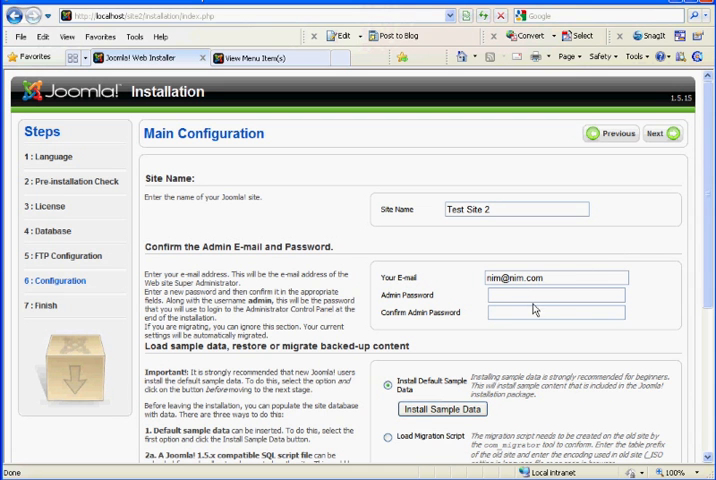
type("password")
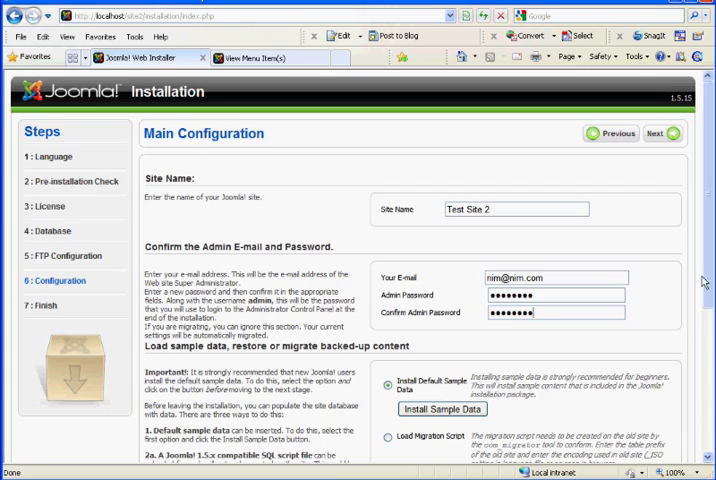
scroll("down", 3)
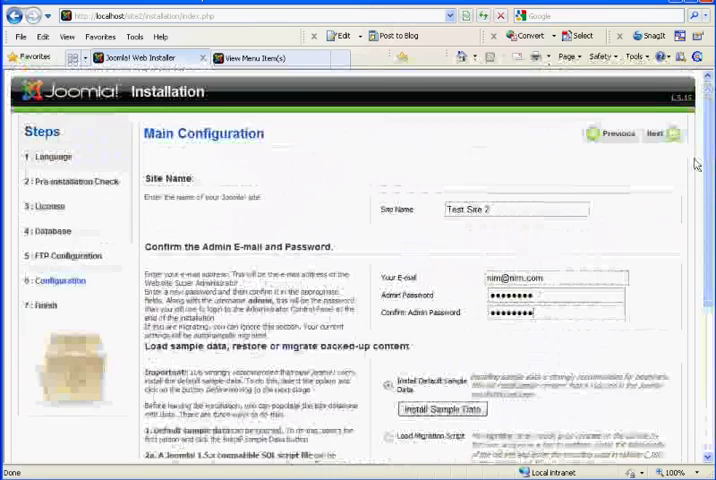
left_click(654, 133)
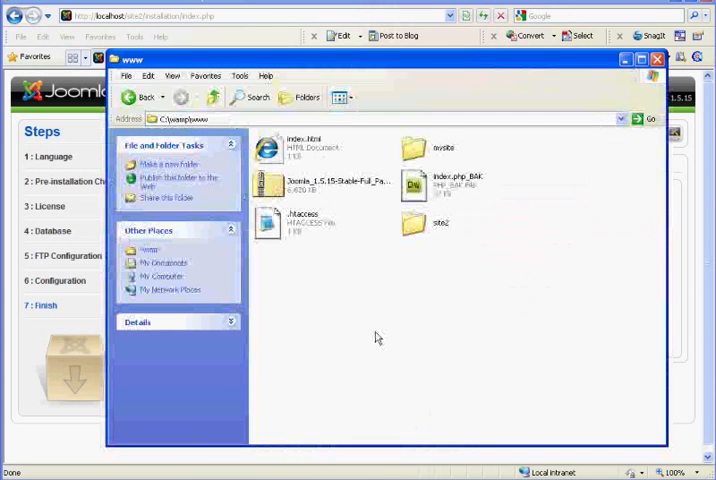
- Delete the installation folder from the site2 folder and confirm
left_click(441, 222)
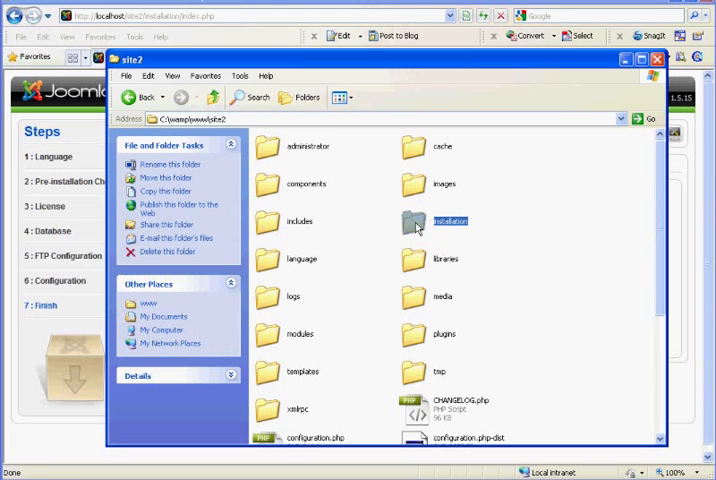
left_click(167, 251)
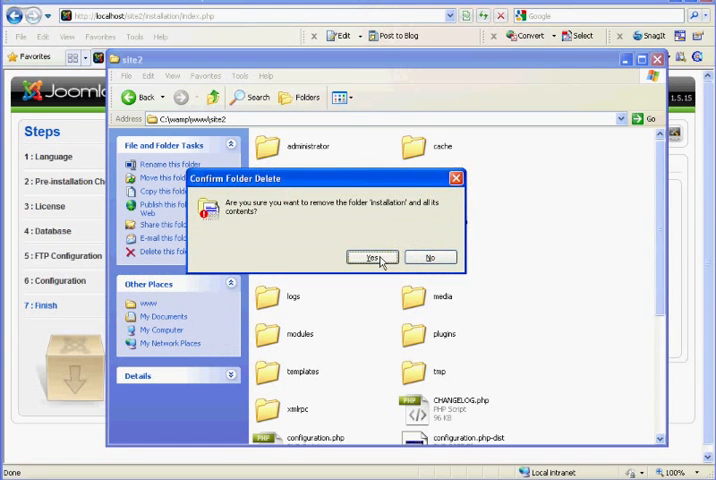
left_click(372, 257)
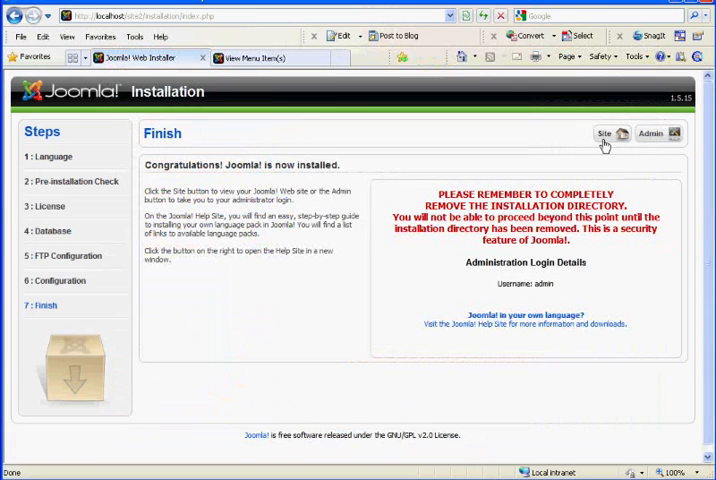
- View Test Site 2's front page from the Finish page, then return to the first site's admin tab
left_click(604, 133)
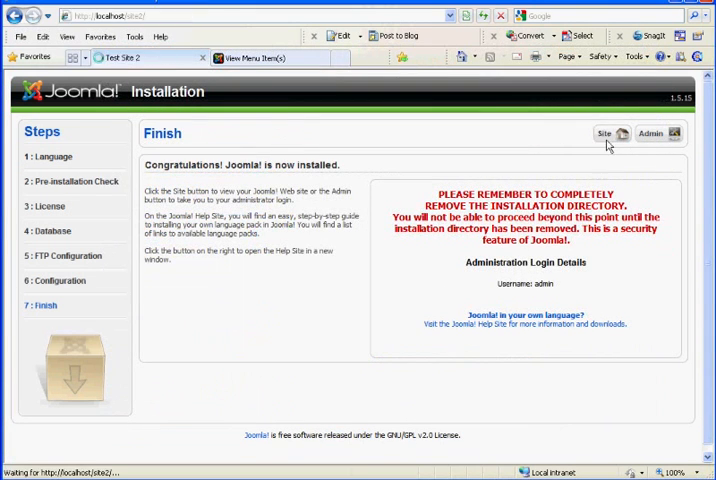
left_click(603, 133)
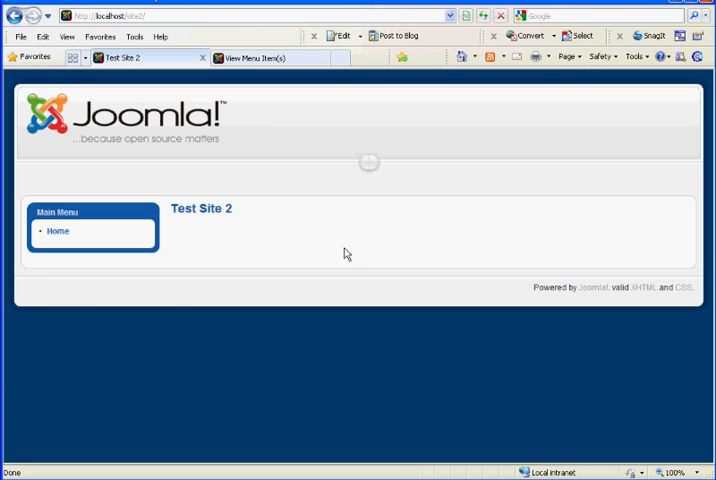
mouse_move(622, 325)
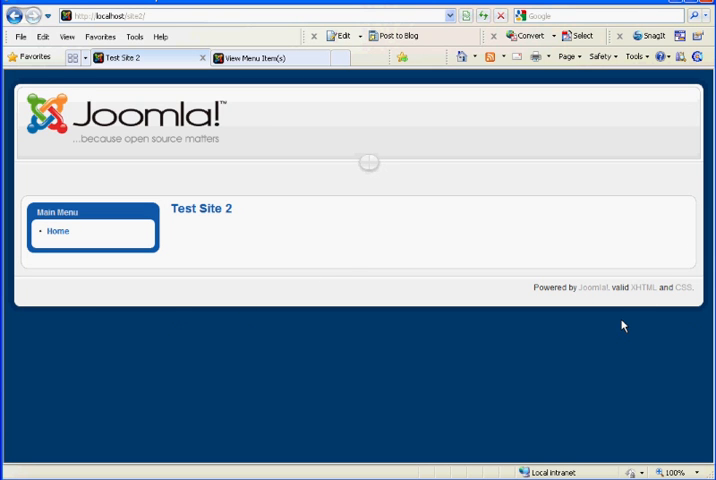
mouse_move(271, 293)
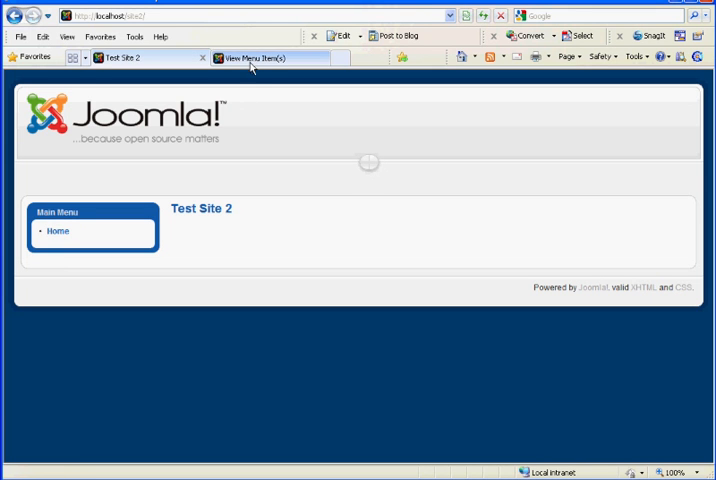
left_click(262, 57)
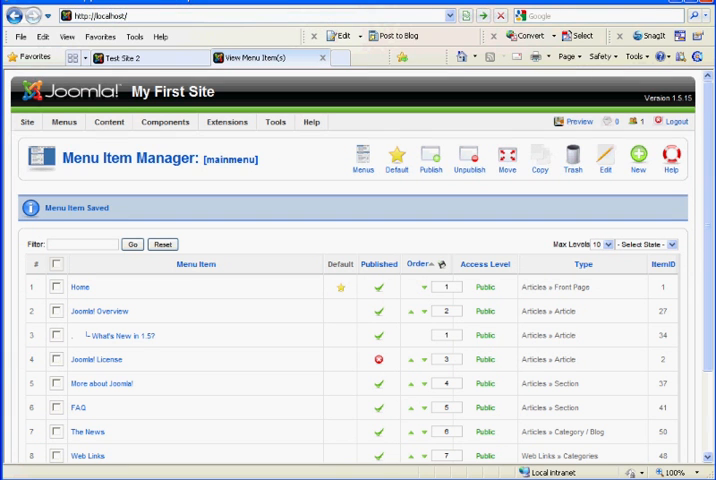
- Load localhost/site2/administrator in the other tab to reach the Test Site 2 admin login
left_click(120, 57)
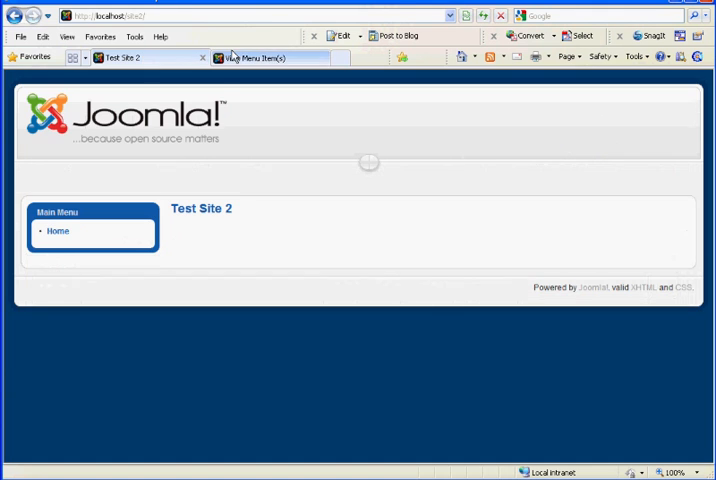
left_click(260, 57)
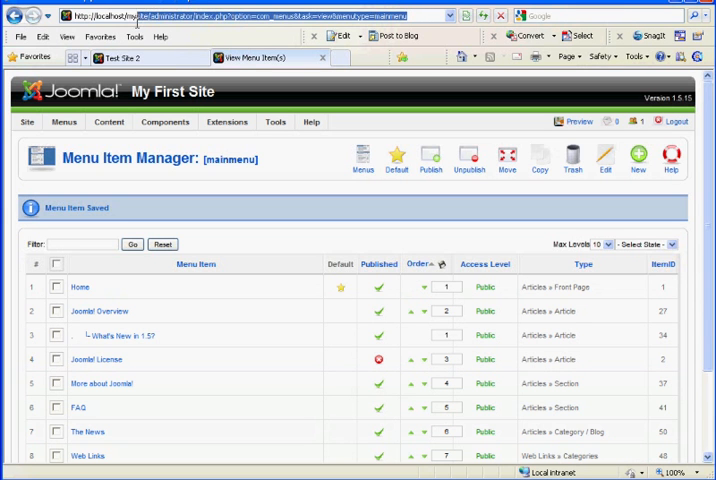
type("http://localhost/site2/")
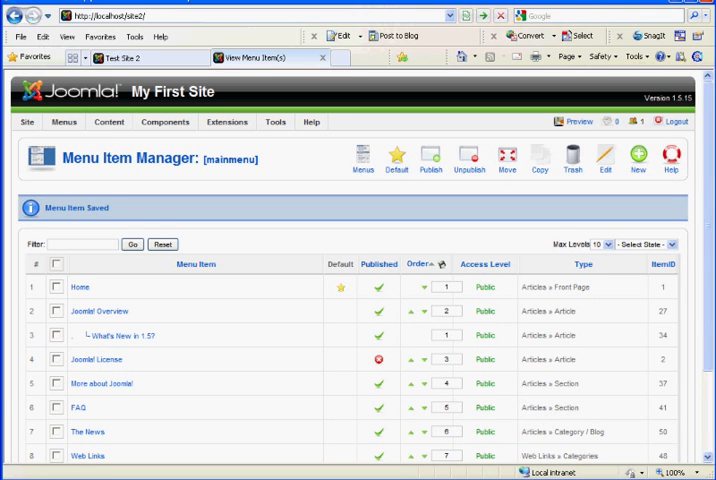
type("administrator/")
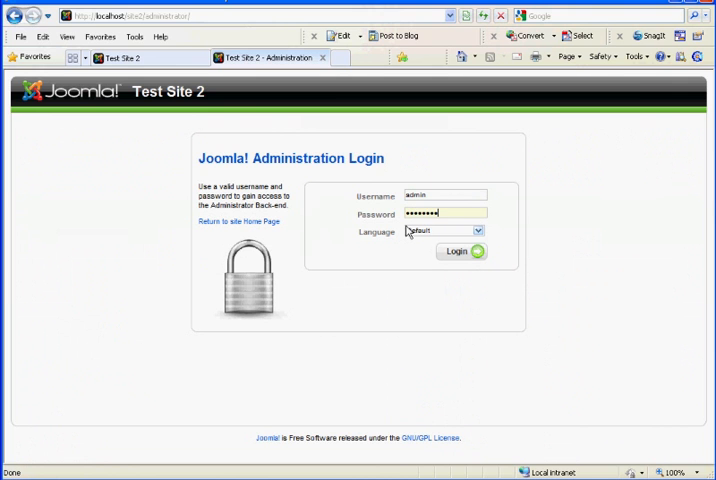
- Log in as admin to reach the Test Site 2 administrator control panel
left_click(456, 252)
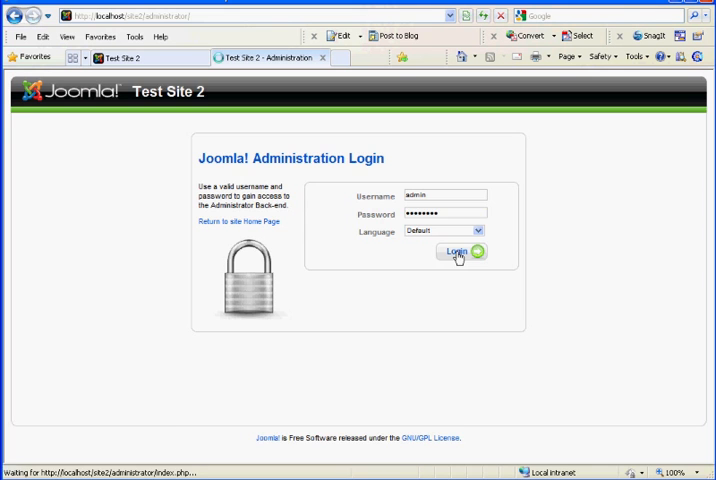
left_click(457, 252)
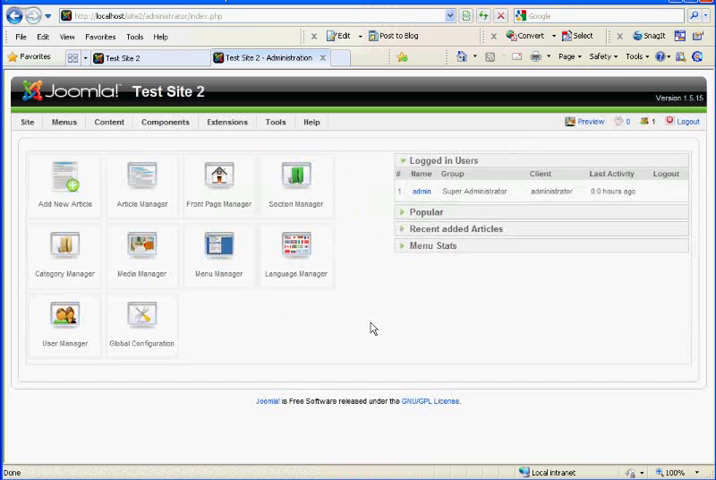
mouse_move(388, 331)
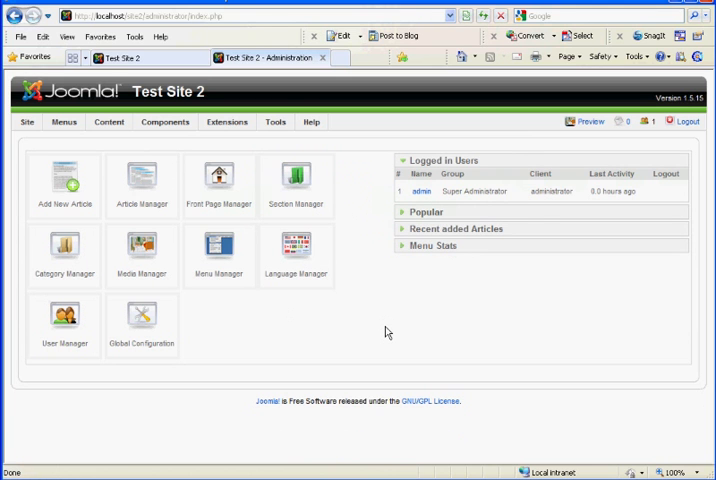
mouse_move(356, 289)
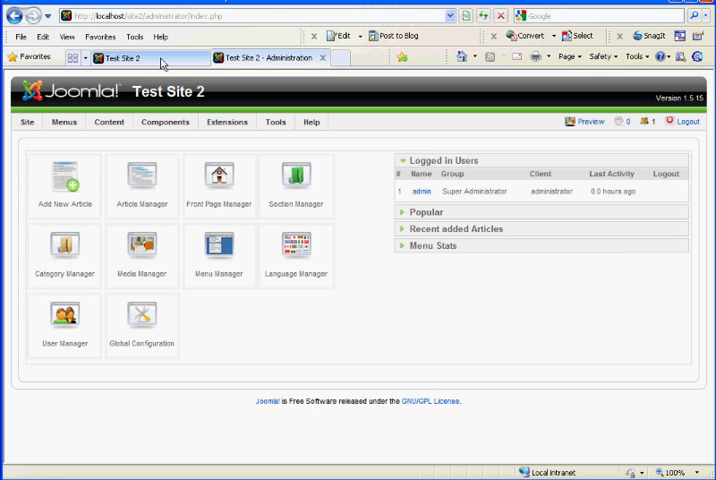
- Return to the Test Site 2 front page showing only Home in its main menu
left_click(125, 57)
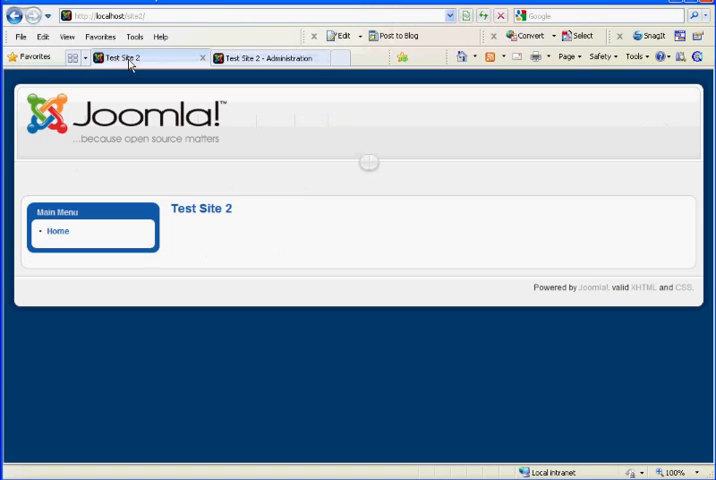
mouse_move(251, 342)
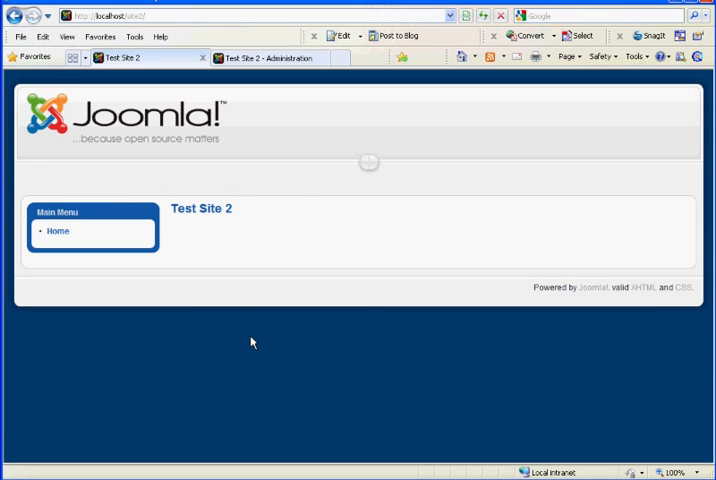
mouse_move(237, 318)
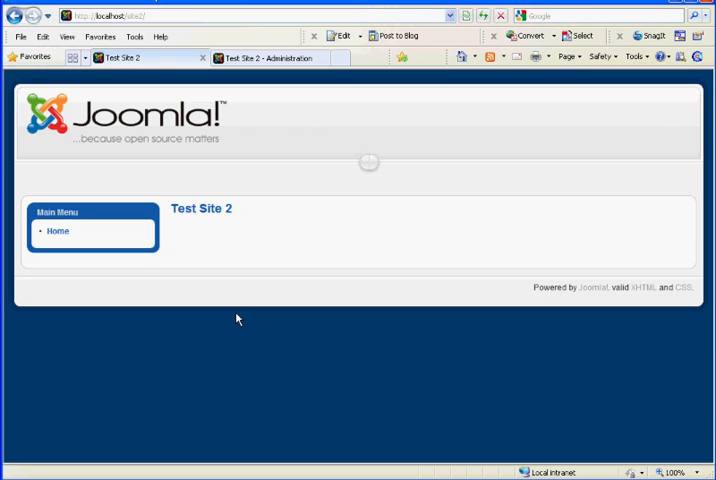
mouse_move(507, 375)
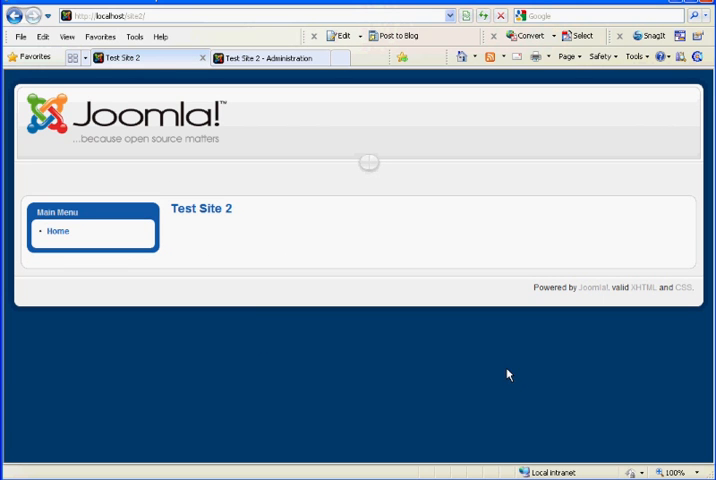